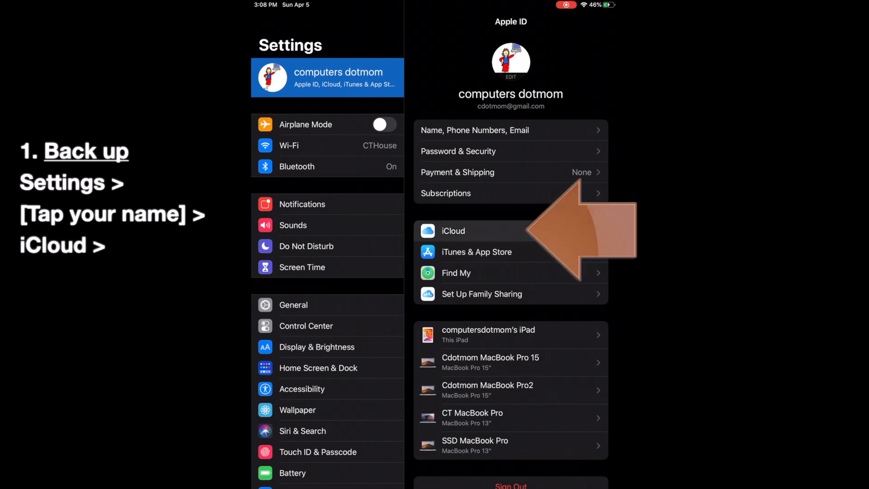
- Open the account's iCloud Backup page and back up, reaching a 3:09 PM last backup
{"action": "left_click", "coordinate": [452, 230]}
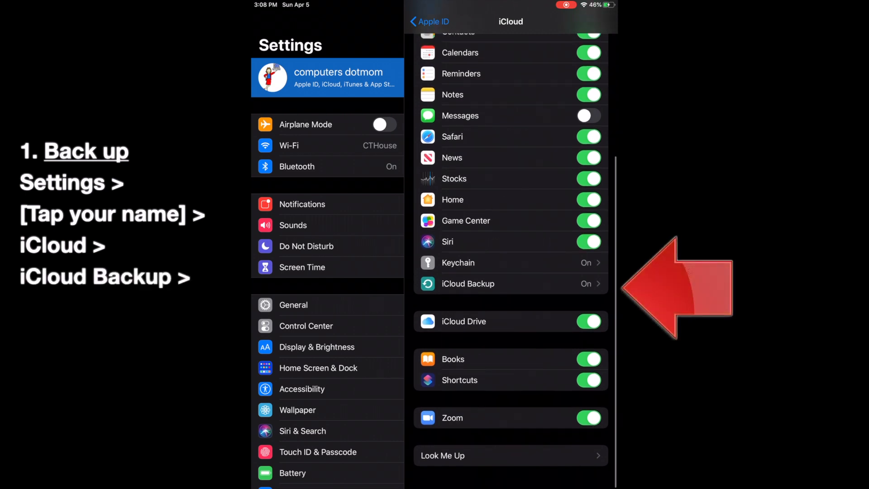
{"action": "left_click", "coordinate": [467, 284]}
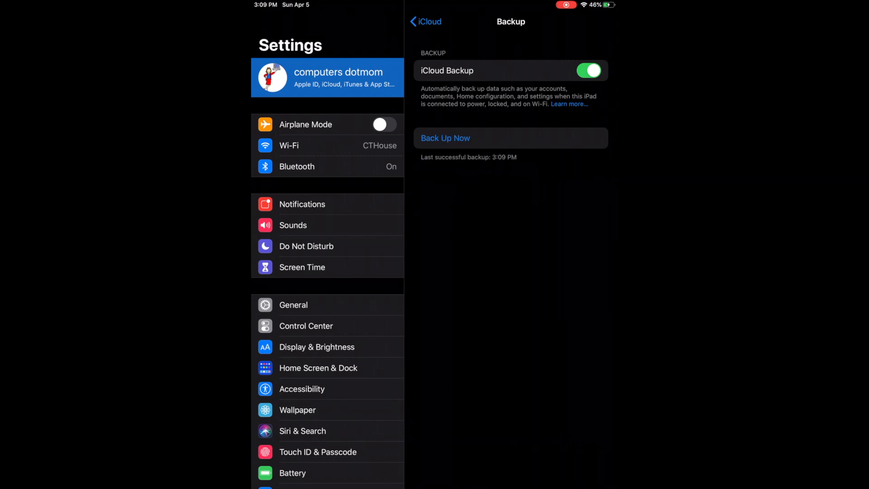
- Exit Settings to the iPad home screen with the Home button
{"action": "key", "text": "home"}
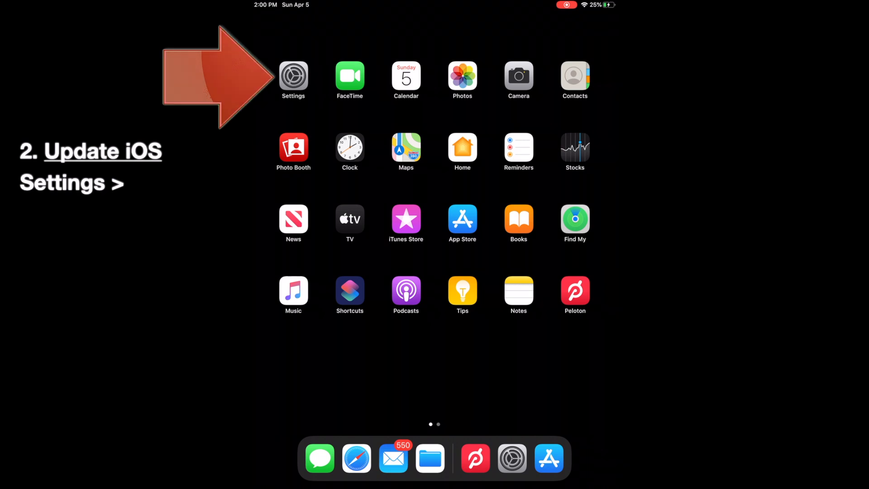
- In Settings General, start downloading and installing the iPadOS 13.4 update
{"action": "left_click", "coordinate": [294, 75]}
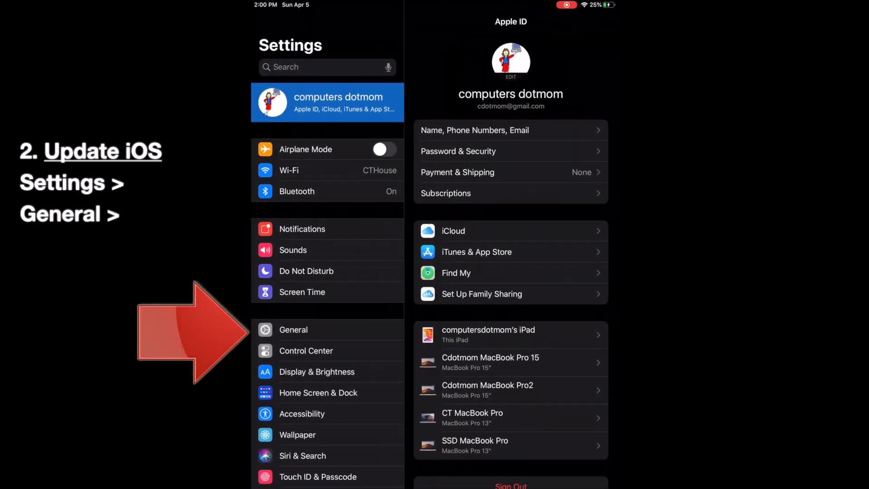
{"action": "left_click", "coordinate": [293, 329]}
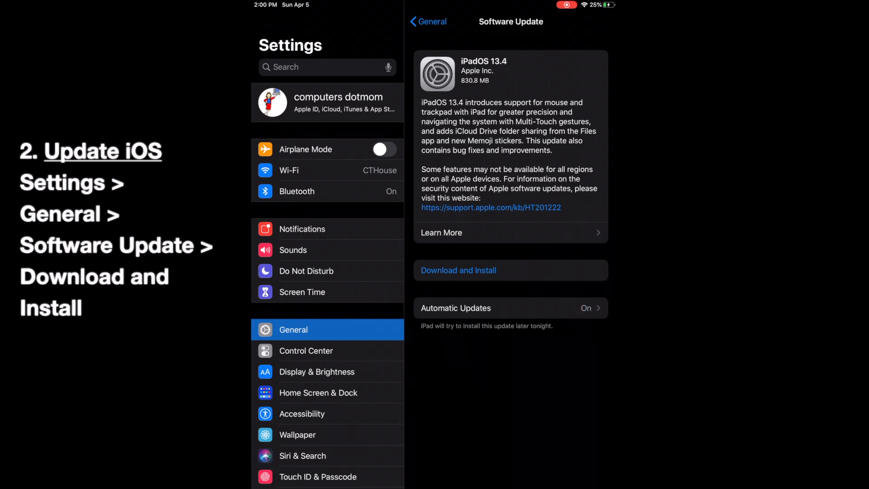
{"action": "left_click", "coordinate": [458, 270]}
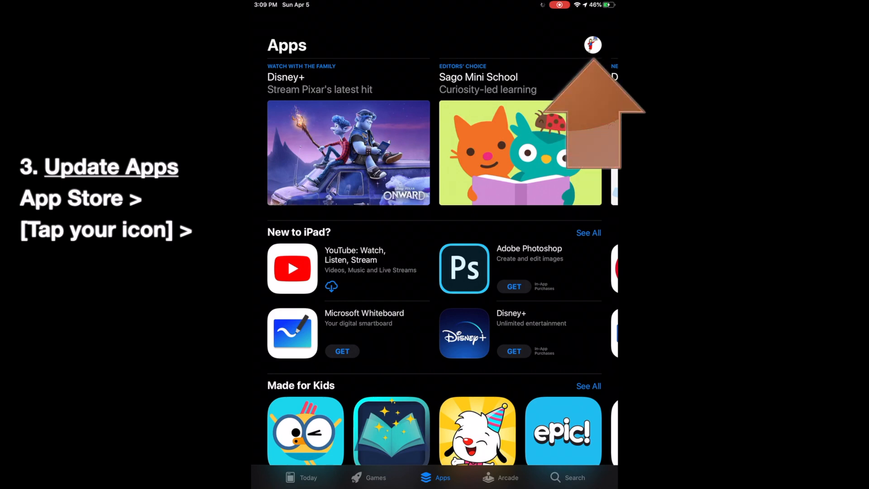
- Open the App Store account sheet and scroll to Update All and the pending Amazon update
{"action": "left_click", "coordinate": [593, 45]}
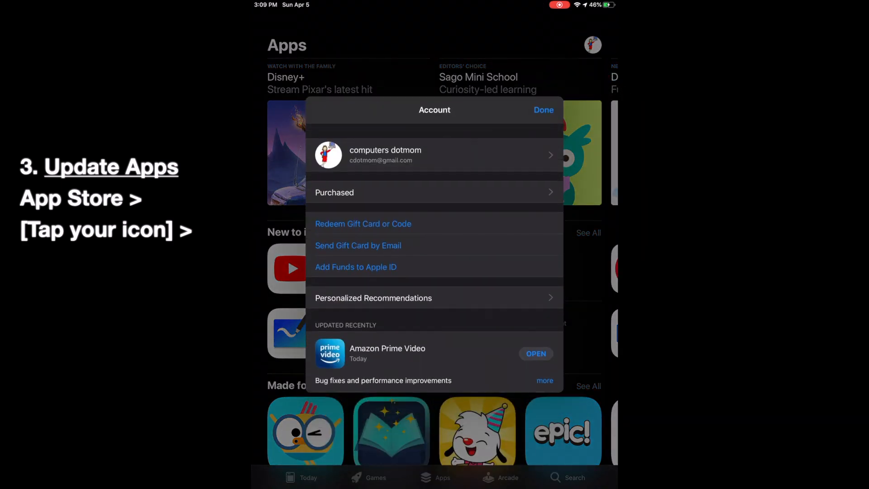
{"action": "scroll", "scroll_direction": "down", "scroll_amount": 3}
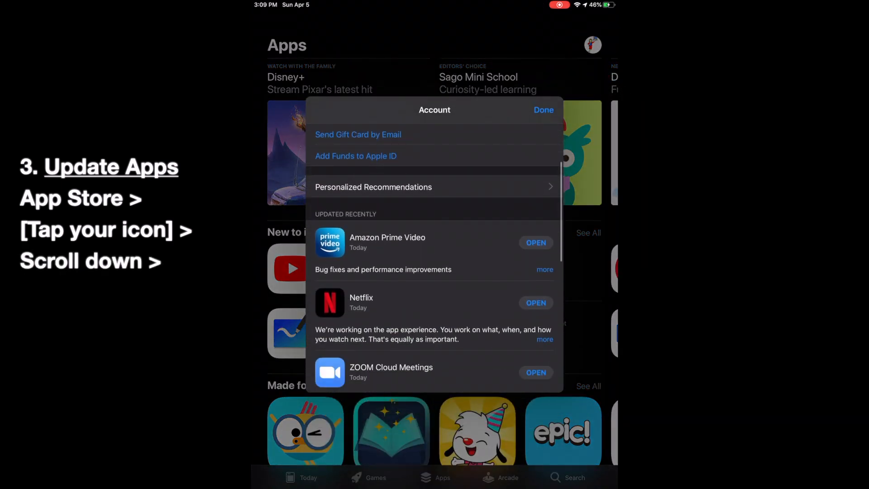
{"action": "scroll", "scroll_direction": "down", "scroll_amount": 3}
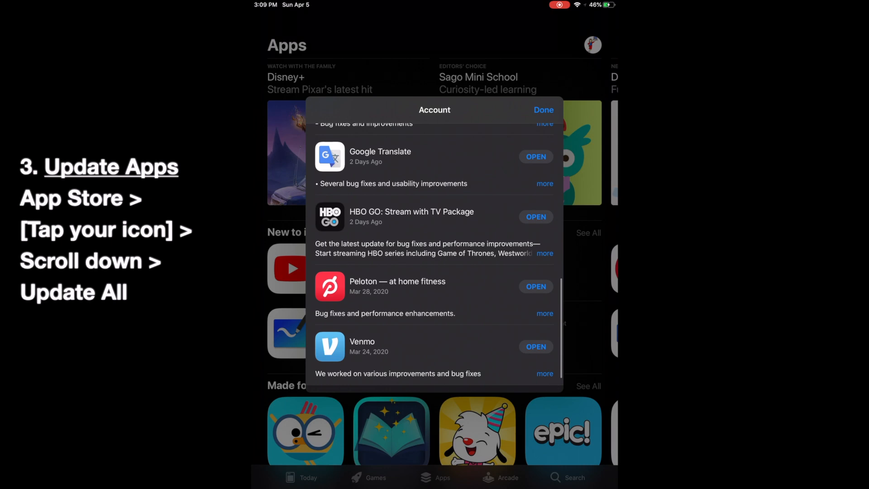
{"action": "scroll", "scroll_direction": "up", "scroll_amount": 3}
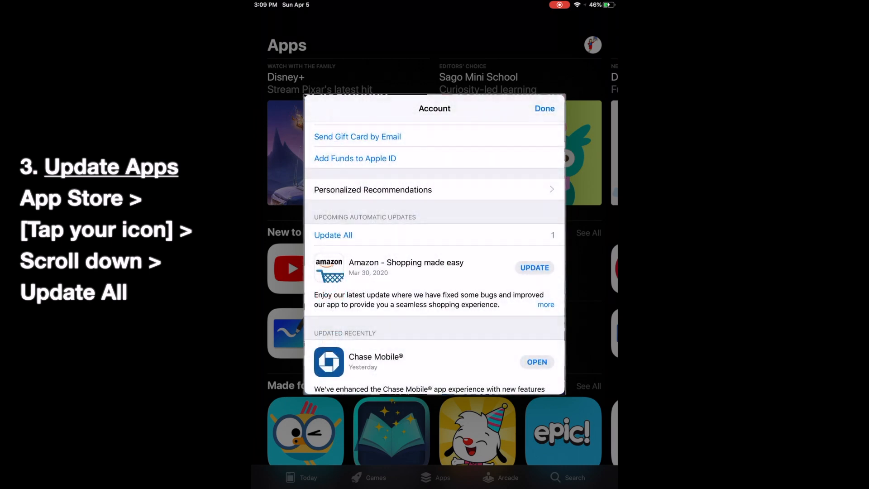